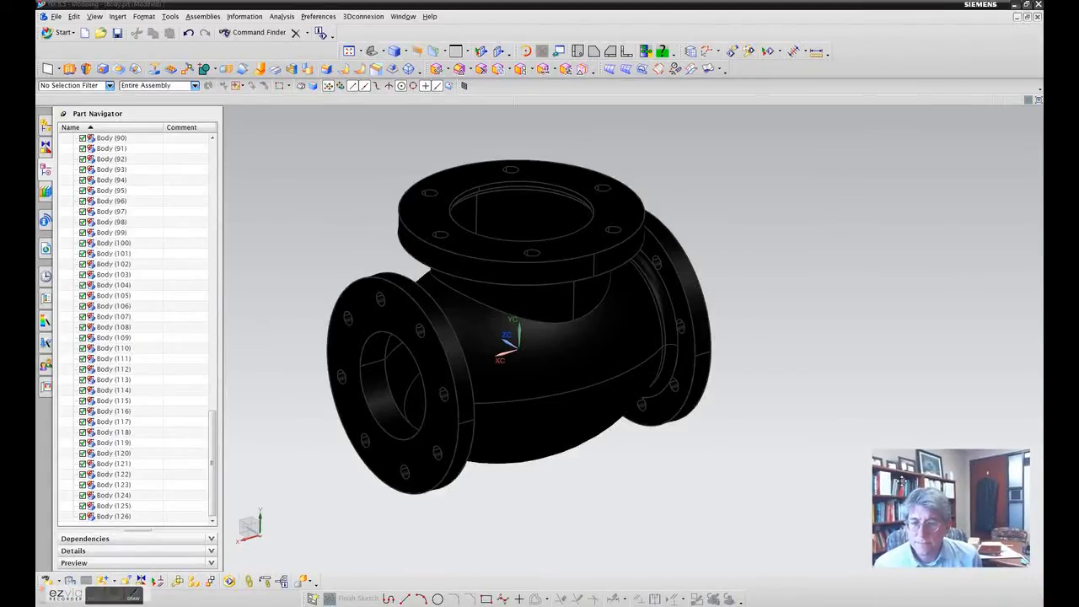
mouse_move(775, 432)
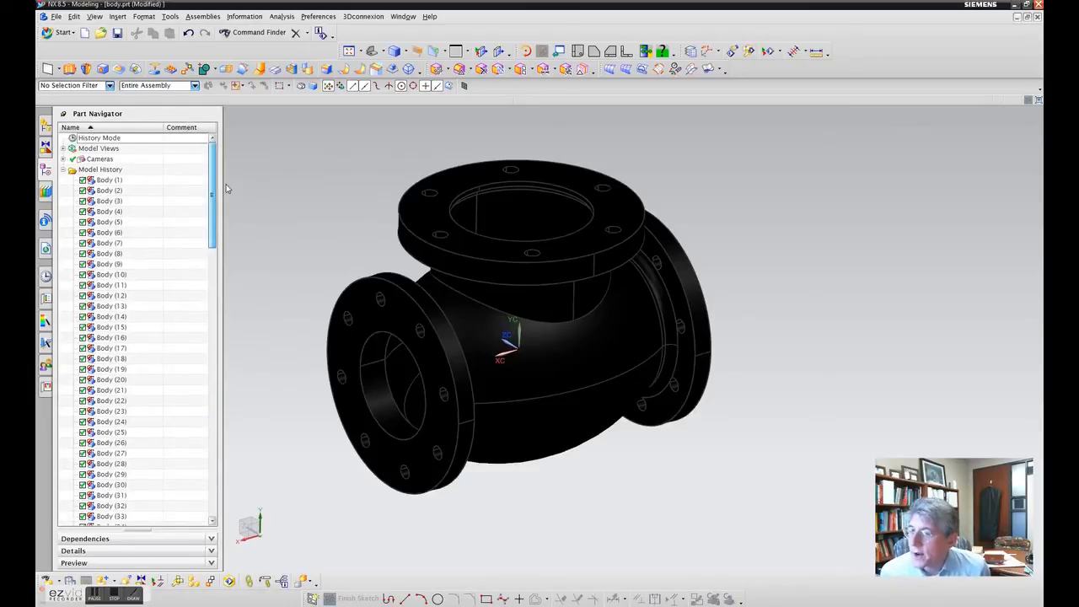
Highlight sheet bodies (2), (5), (7), (9), (13), (15) and another to identify the valve's flange surfaces
click(108, 189)
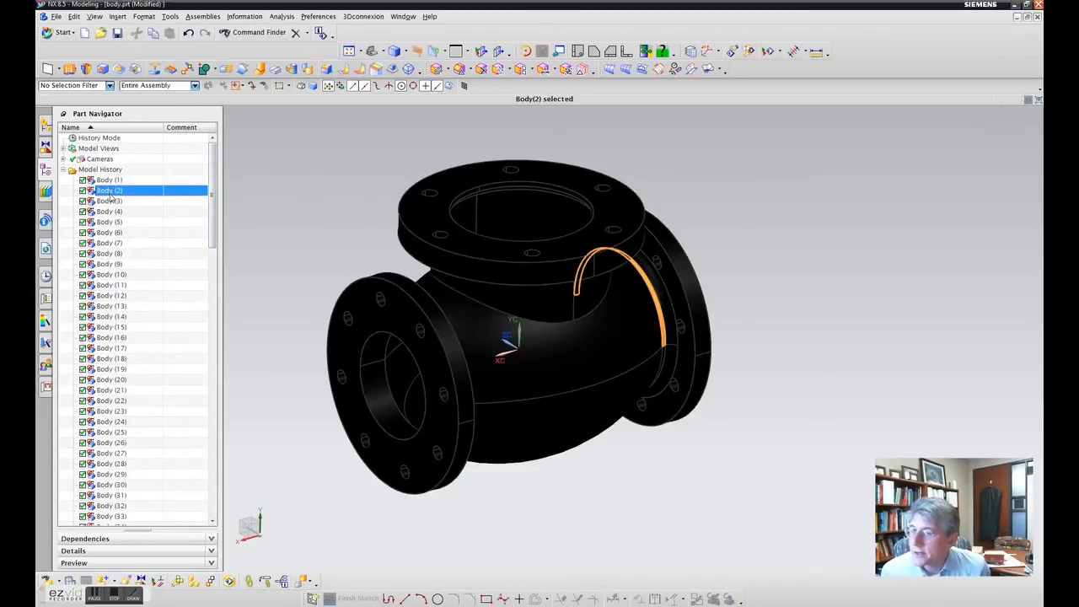
click(110, 223)
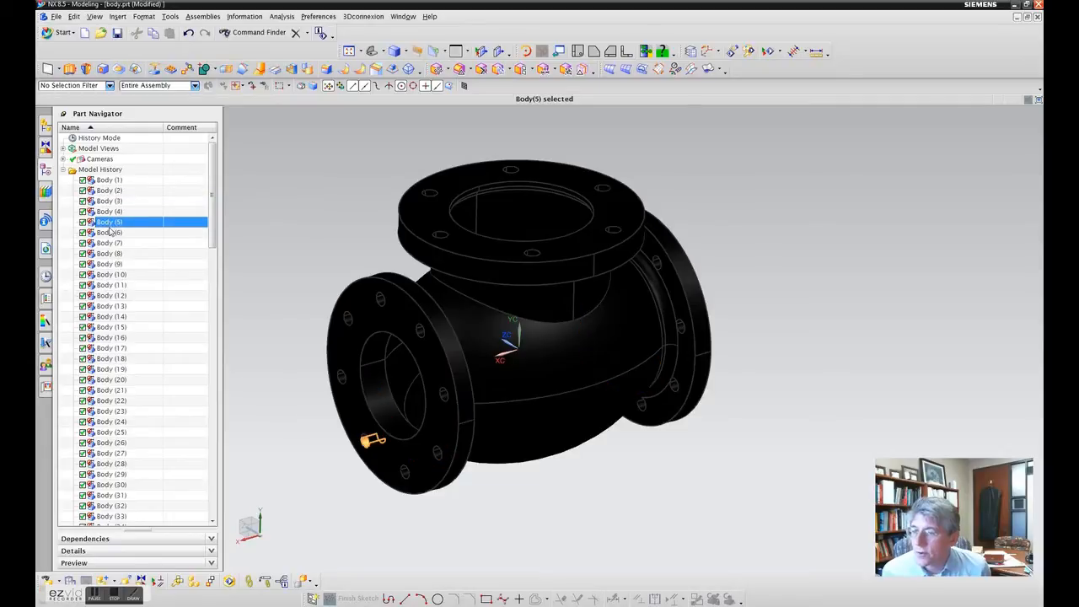
click(108, 243)
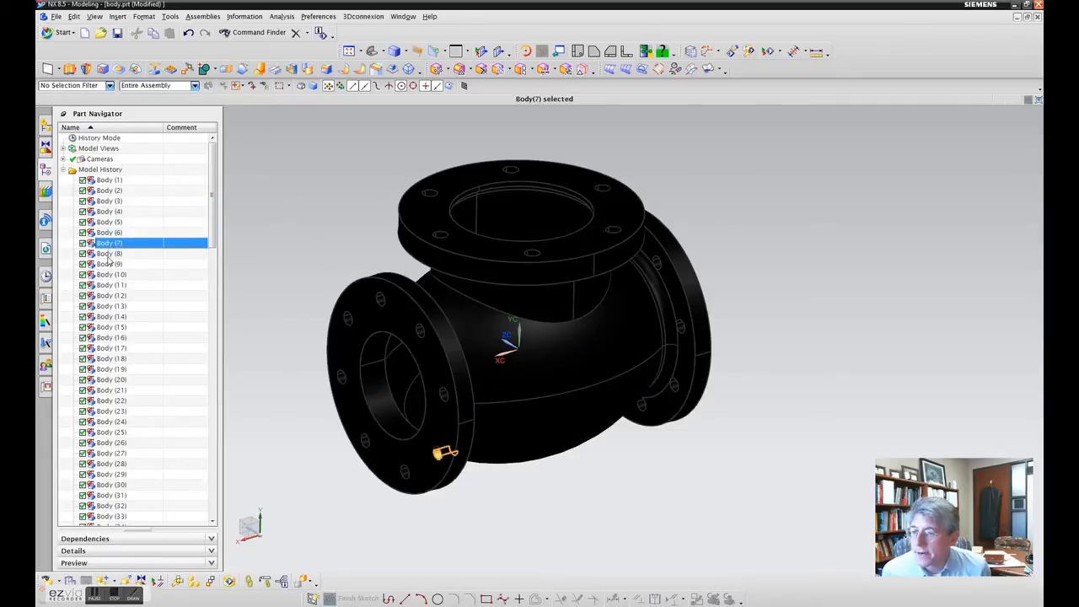
click(110, 263)
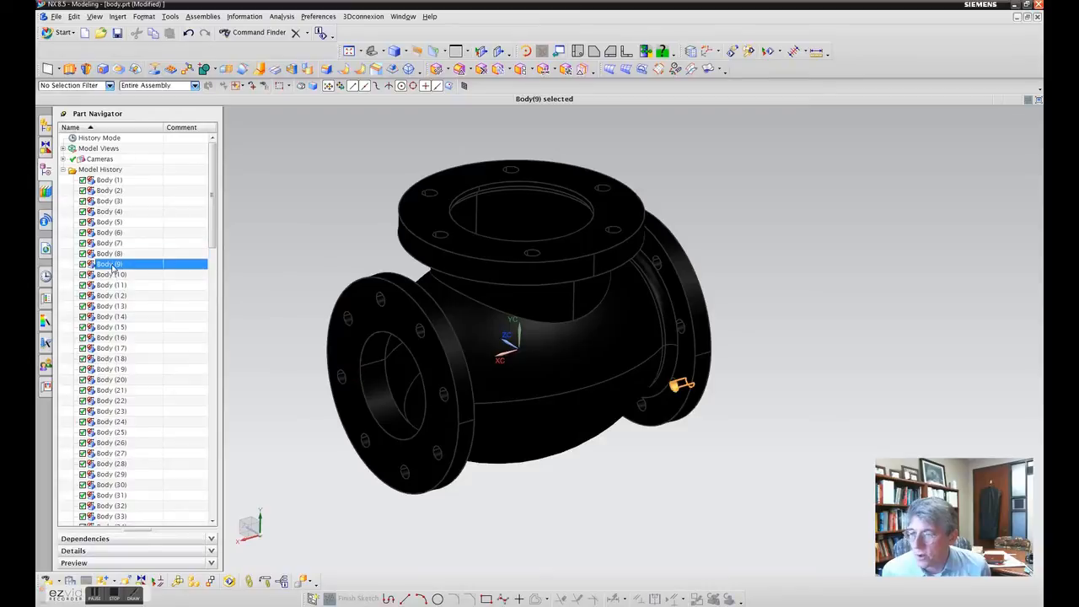
click(110, 307)
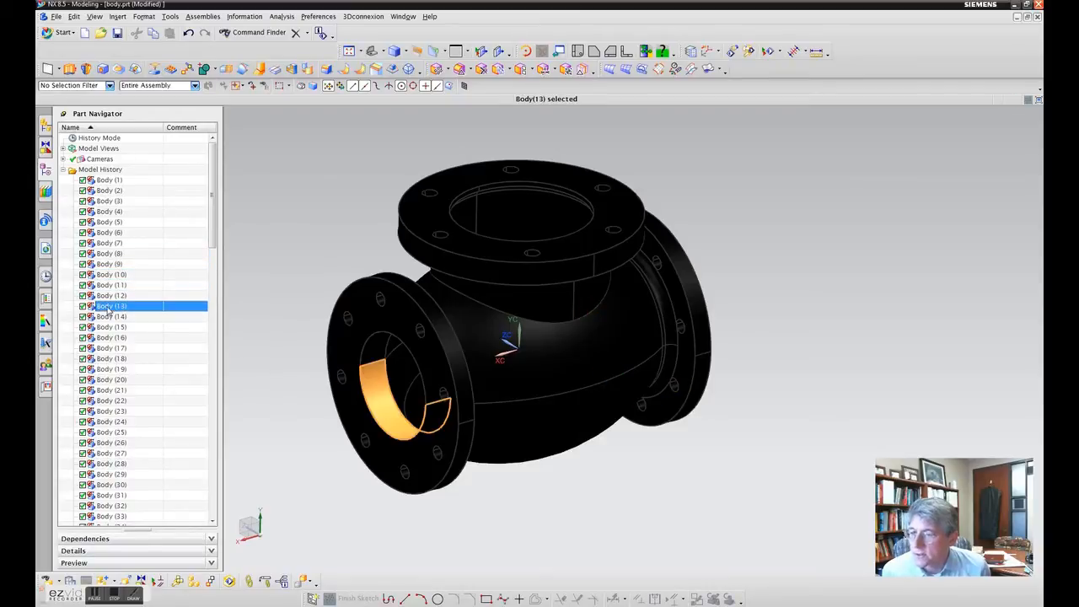
click(111, 327)
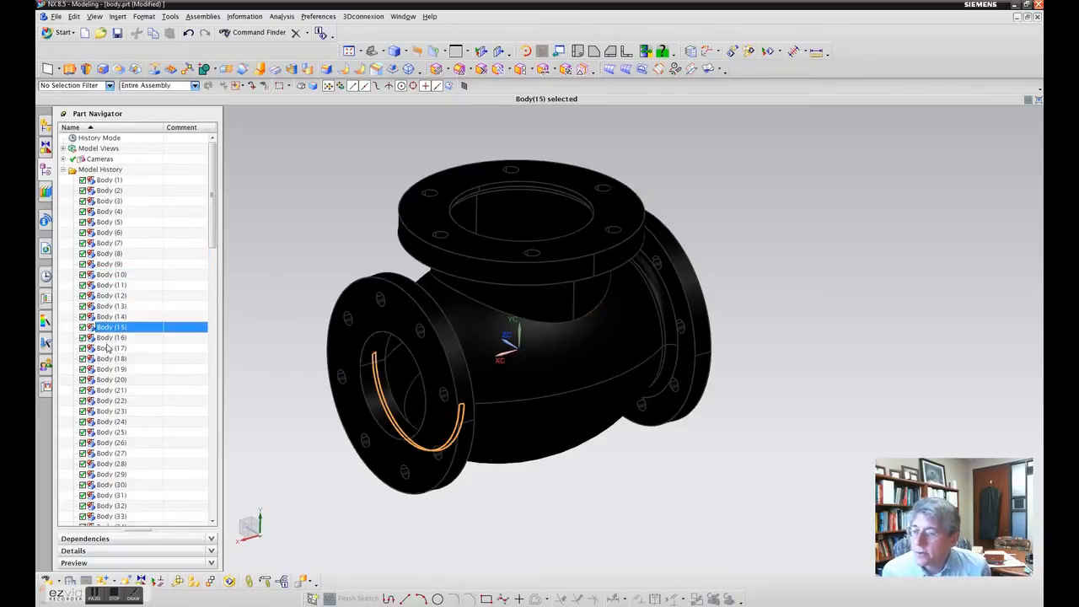
click(112, 357)
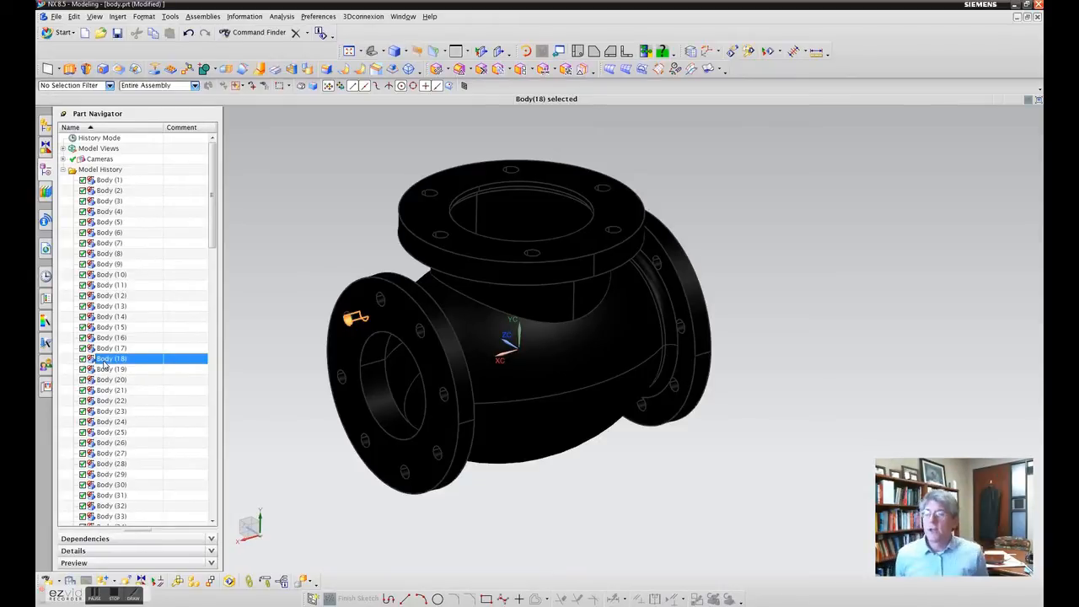
mouse_move(165, 245)
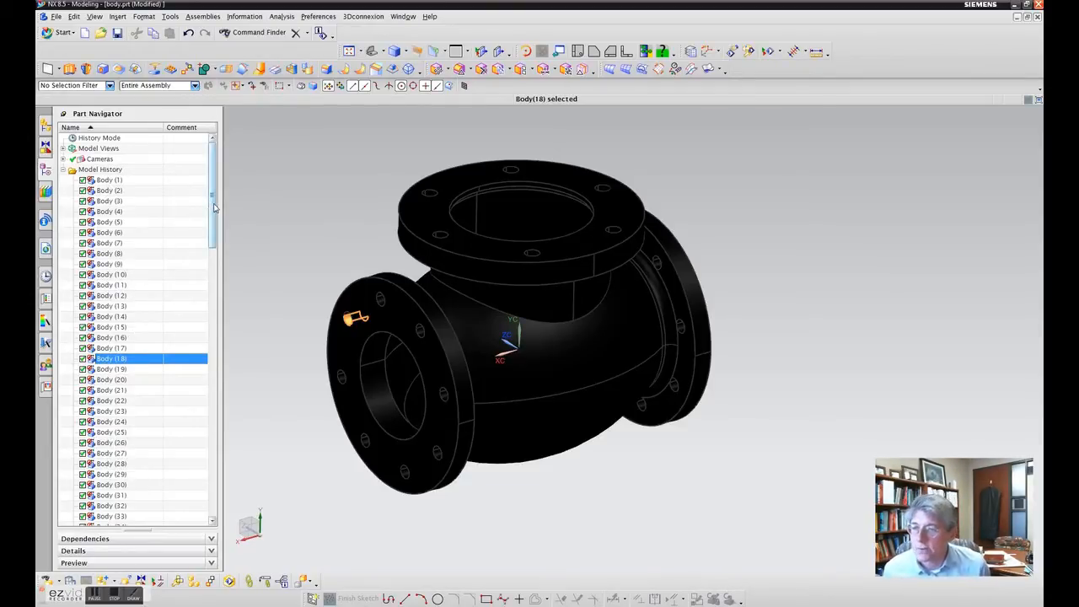
mouse_move(209, 193)
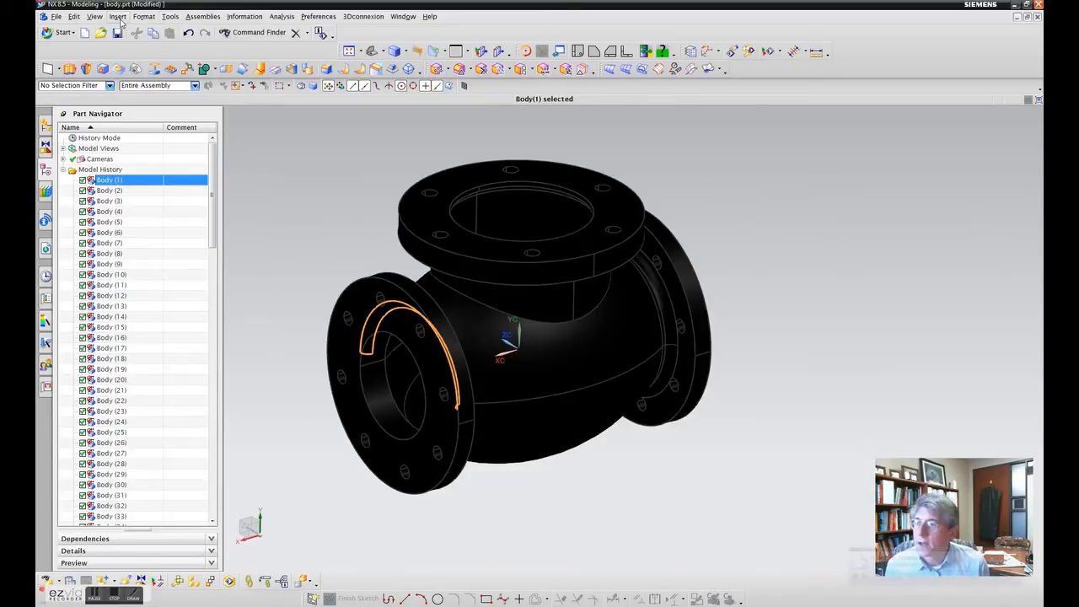
Start the Sew command with Body (1) as the target sheet
click(118, 17)
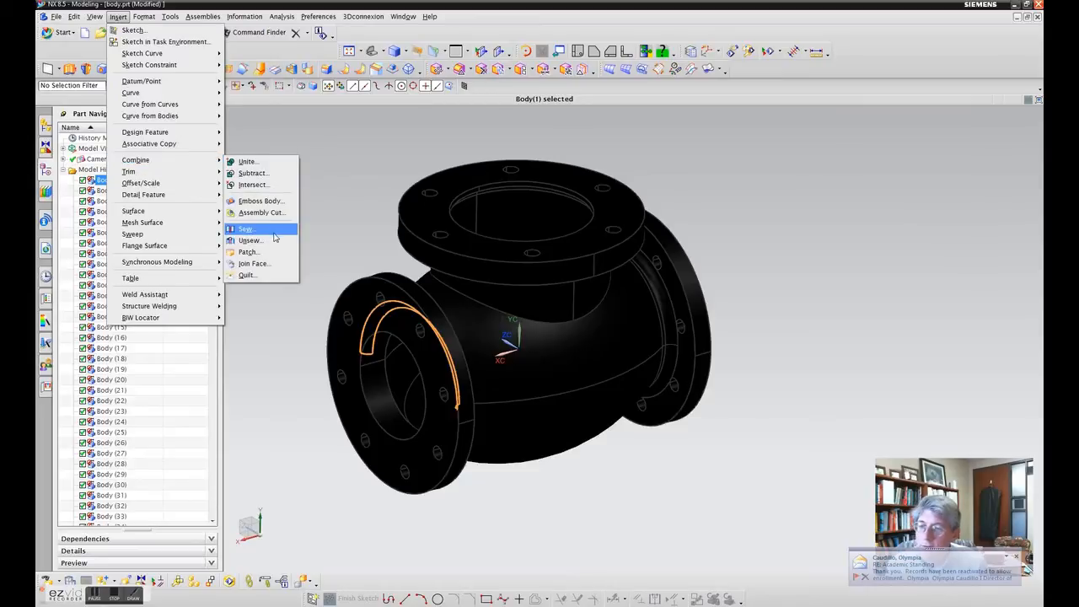
mouse_move(247, 229)
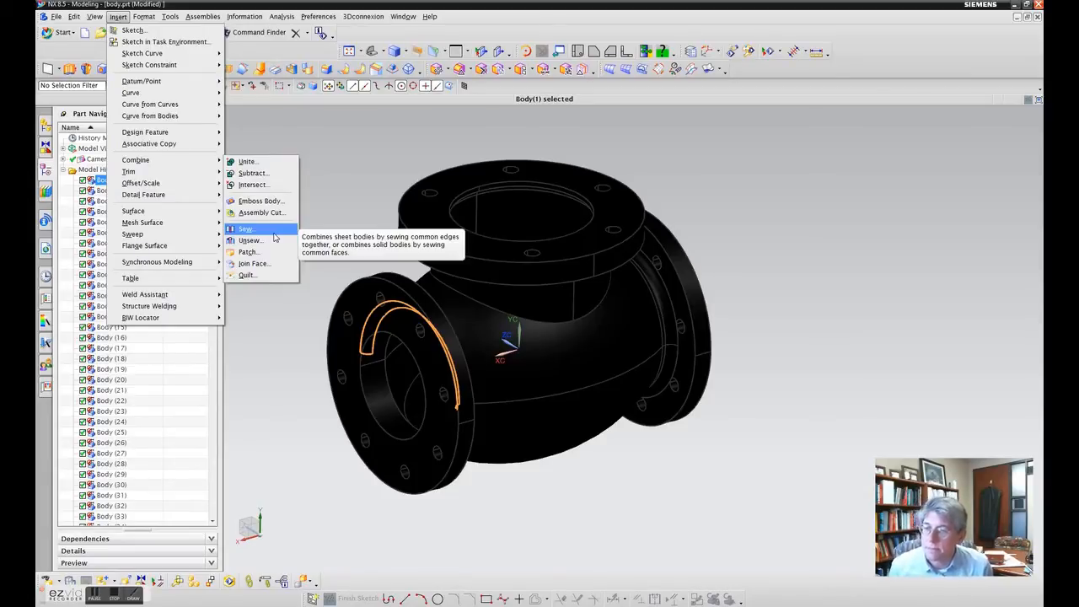
click(246, 230)
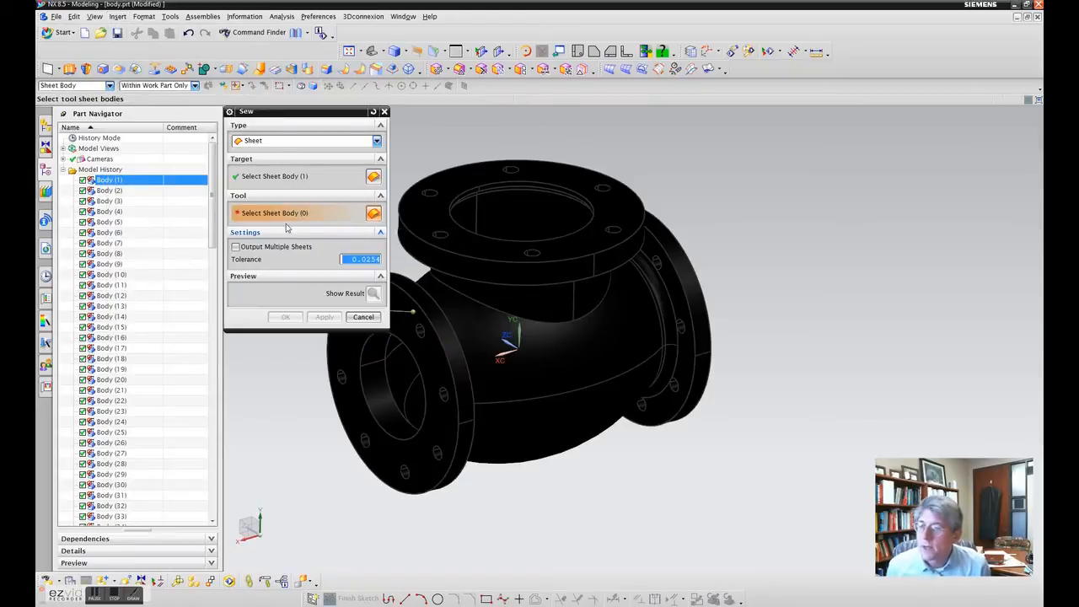
Select the remaining 124 sheet bodies as tools and confirm the Sew
click(273, 177)
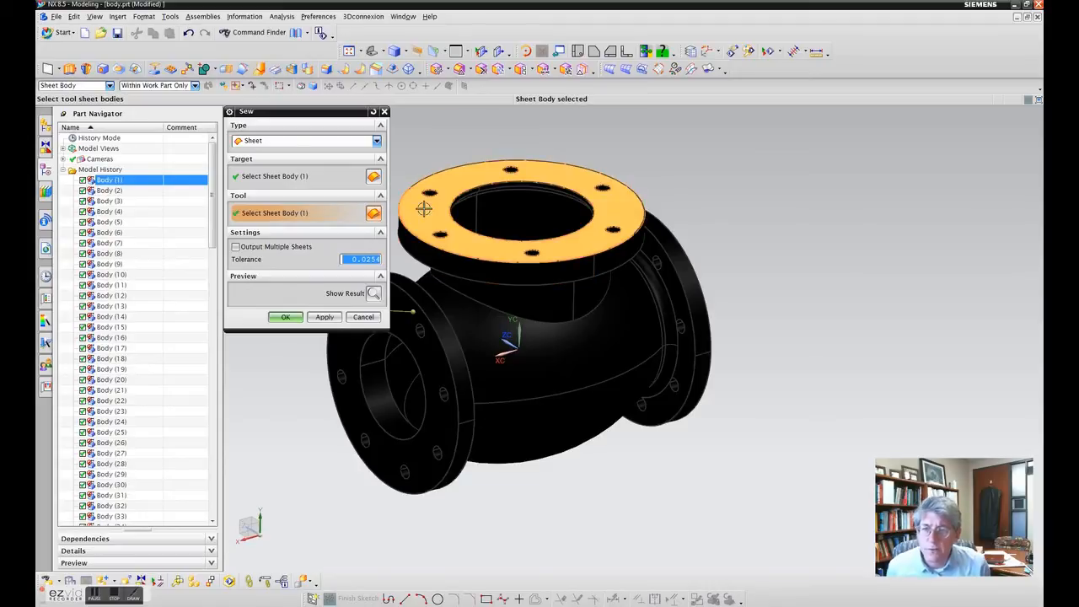
mouse_move(293, 445)
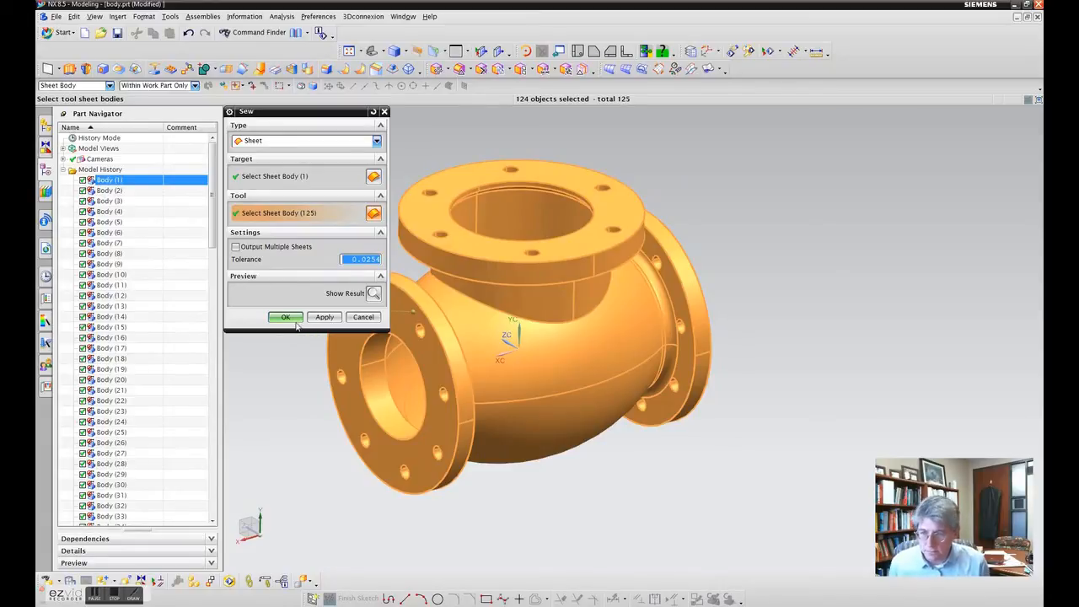
click(285, 317)
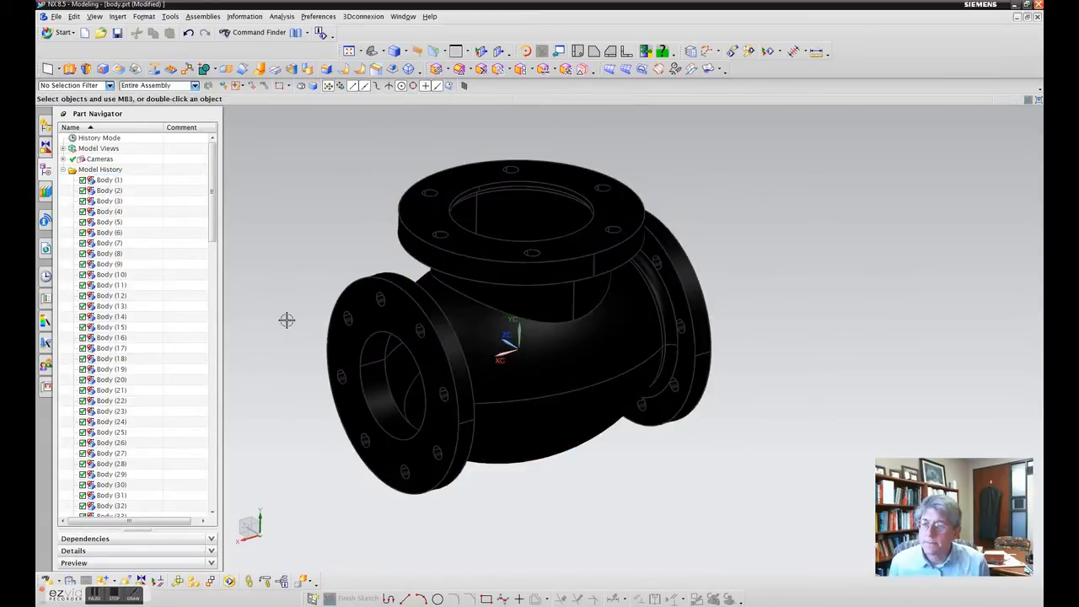
Select the new Sew (129) feature to verify the valve highlights as one body
scroll(down, 3)
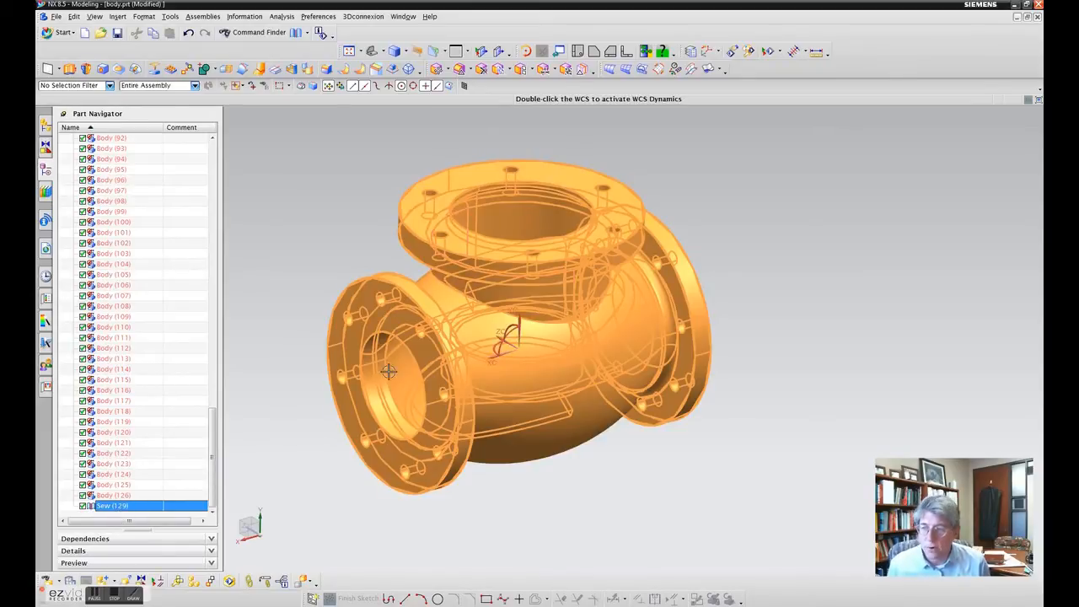
click(392, 373)
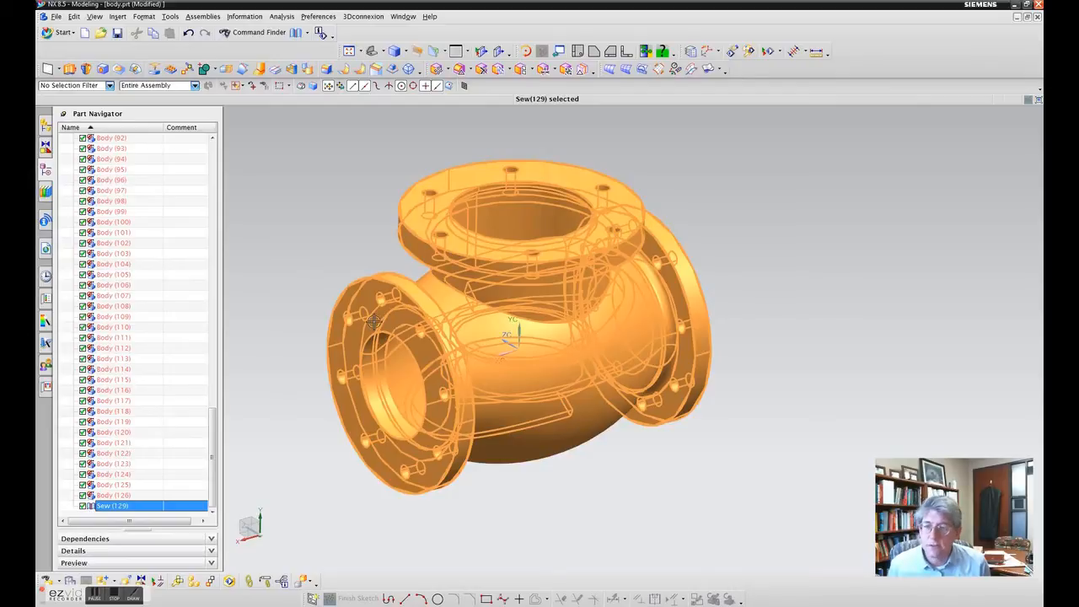
mouse_move(246, 421)
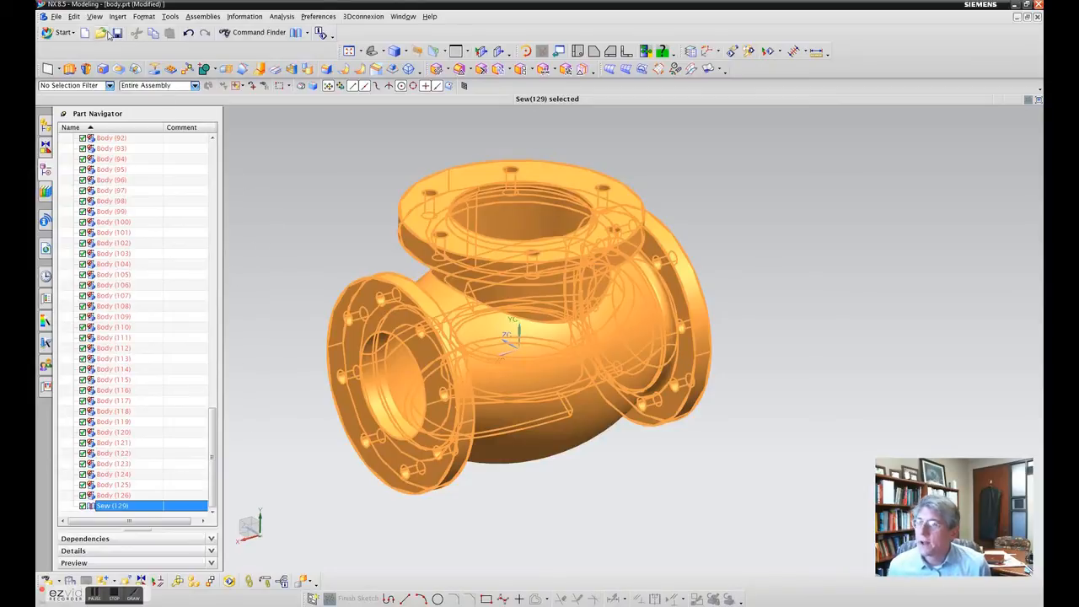
click(61, 32)
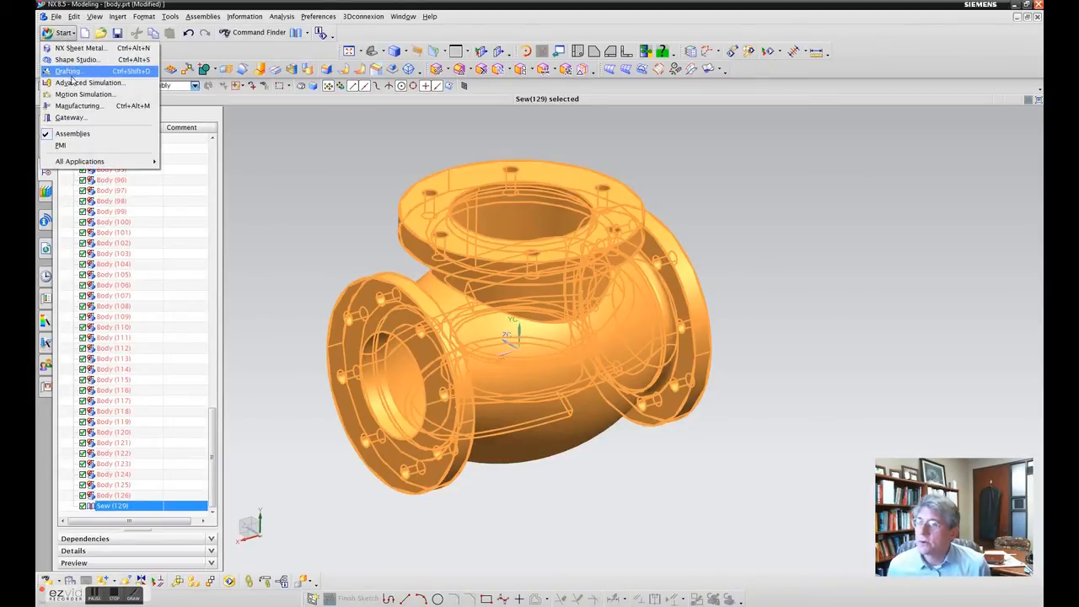
Switch to Advanced Simulation and start a New FEM and Simulation for the valve
click(91, 83)
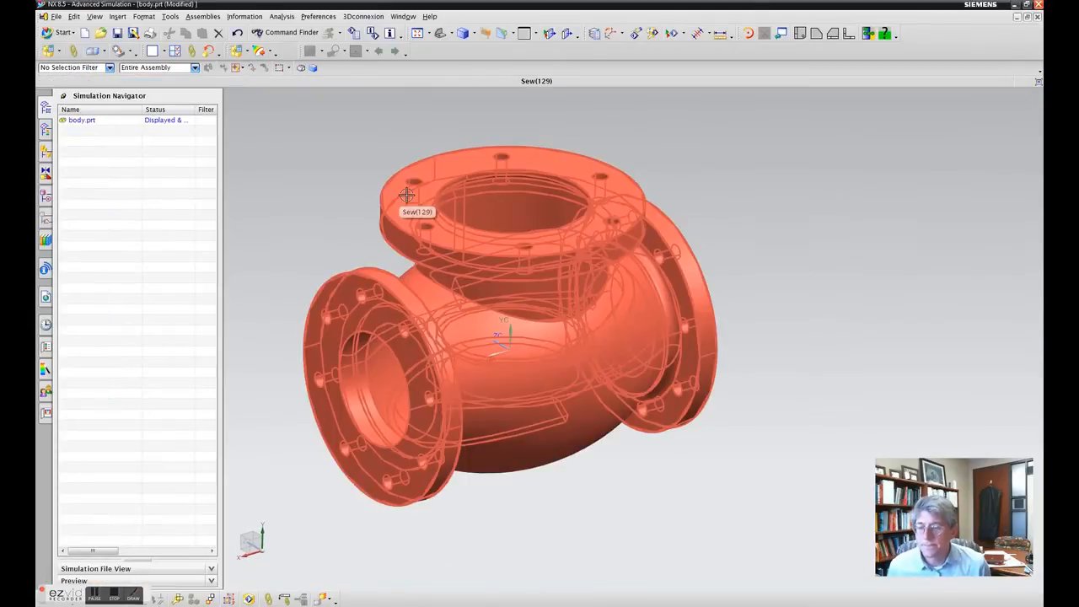
click(81, 120)
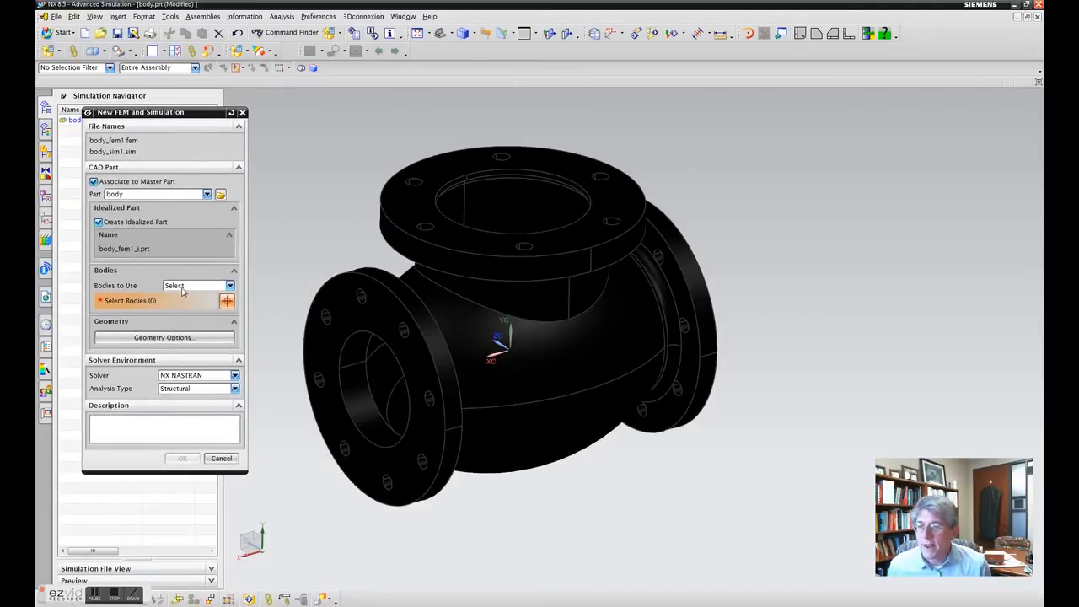
Set Bodies to Use to Select, pick the sewn valve solid, and create the FEM and simulation files
click(194, 285)
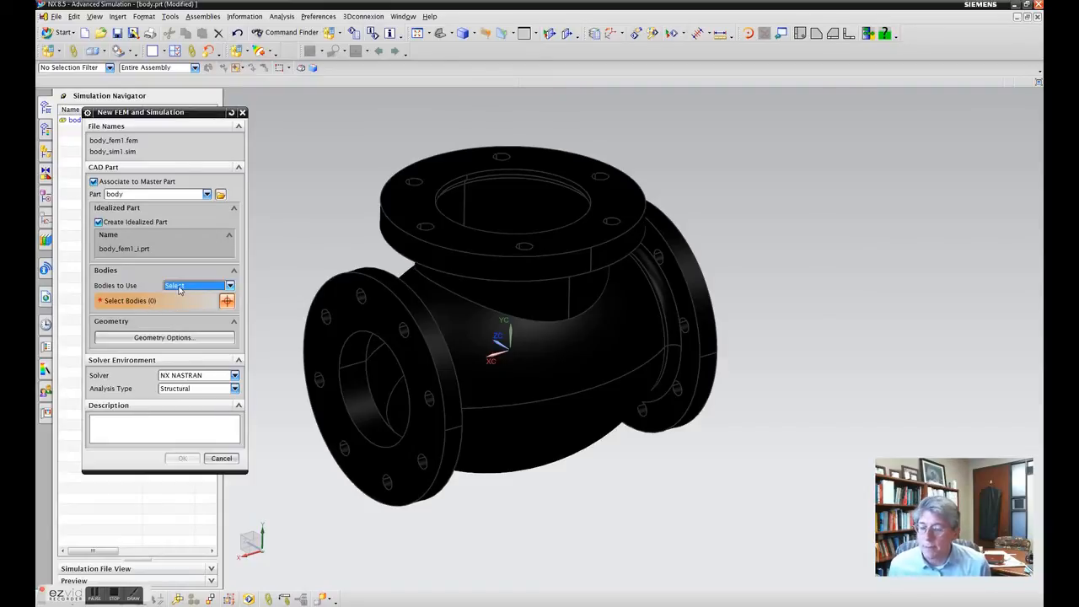
mouse_move(466, 317)
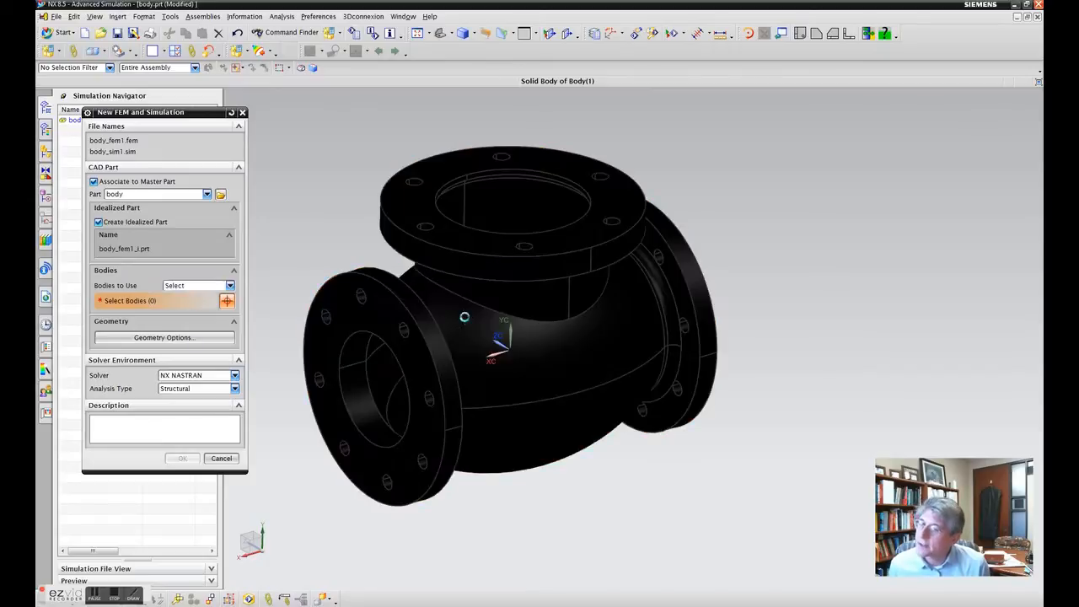
click(565, 313)
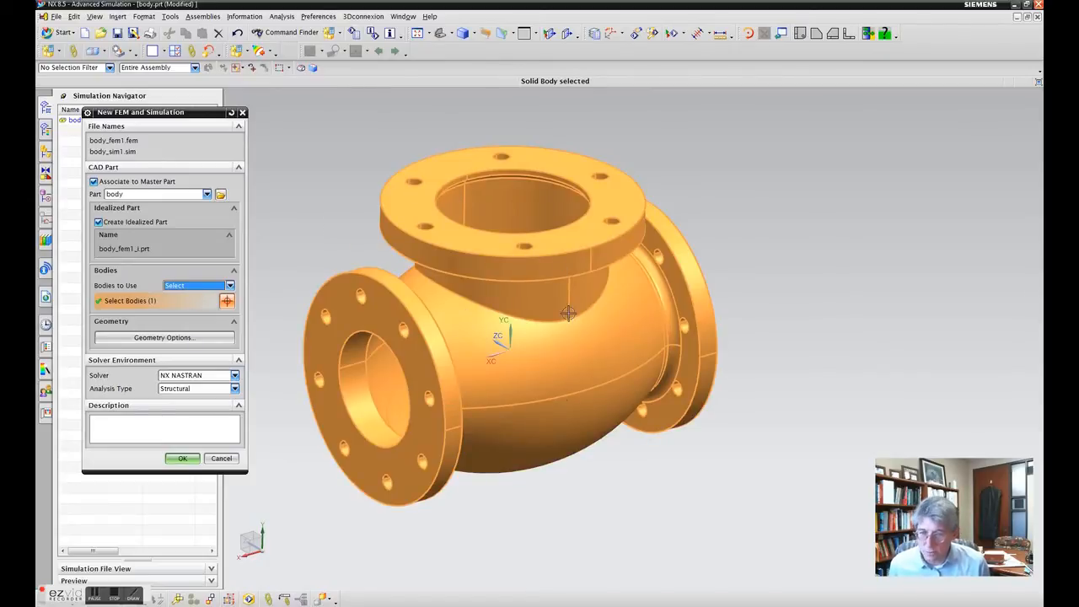
mouse_move(420, 315)
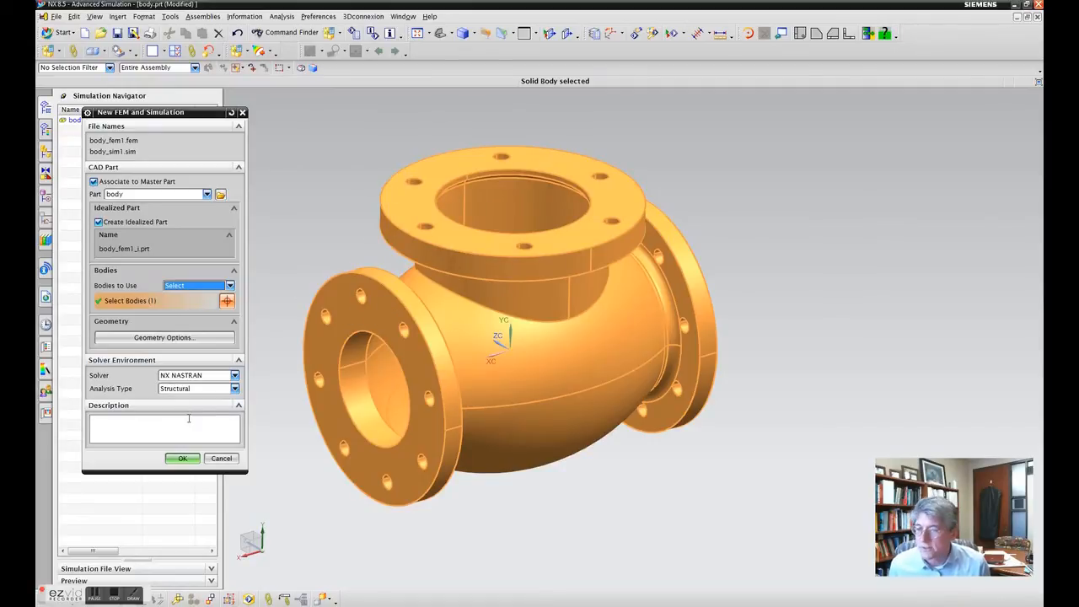
click(182, 458)
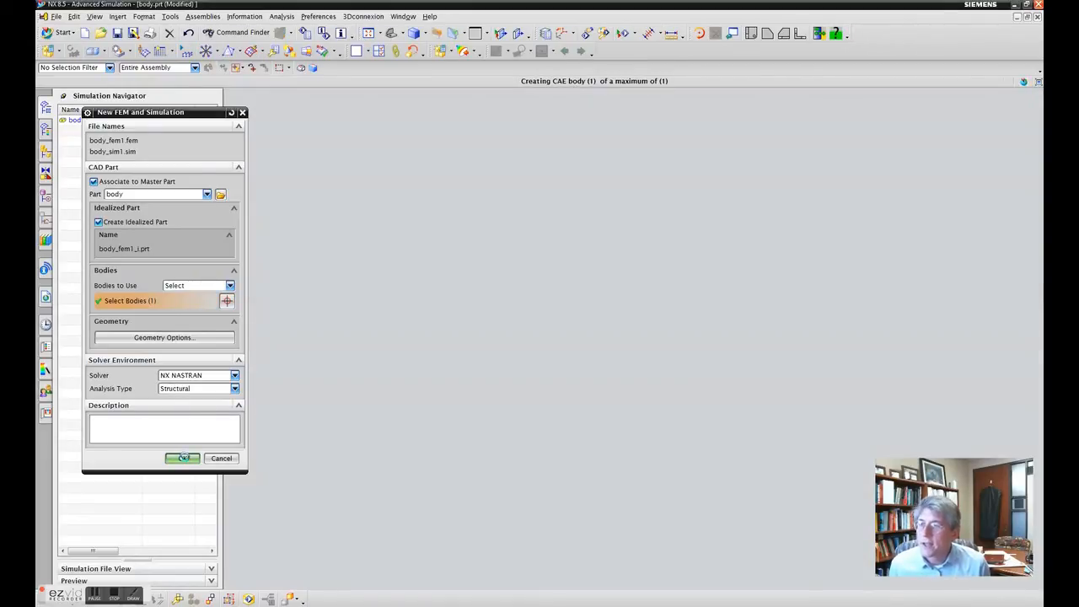
click(182, 459)
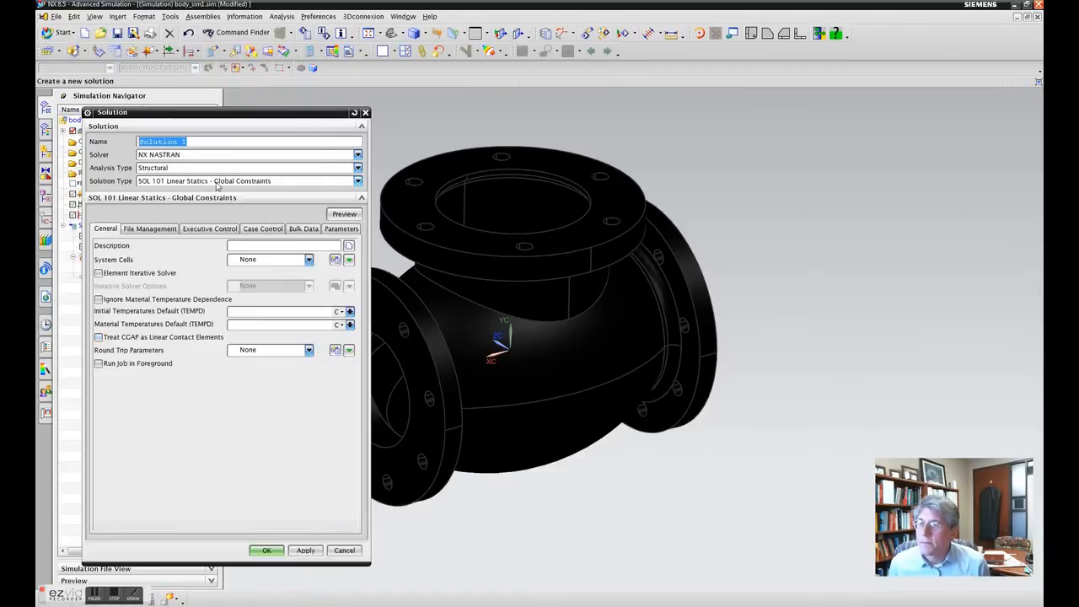
Accept the default linear statics Solution 1 and make body_fem1.fem the displayed part
click(266, 550)
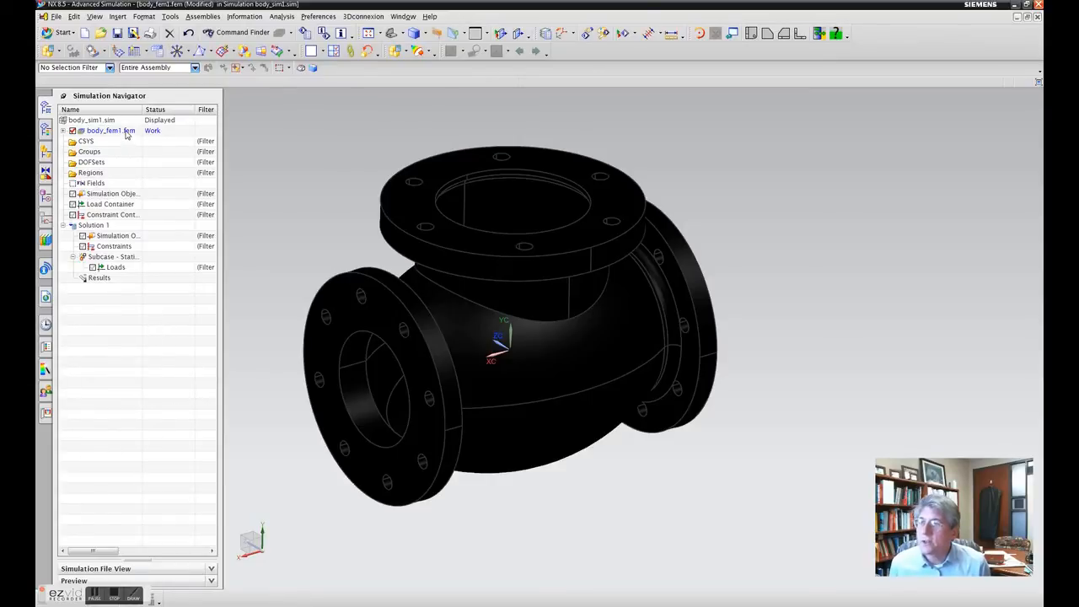
right_click(104, 132)
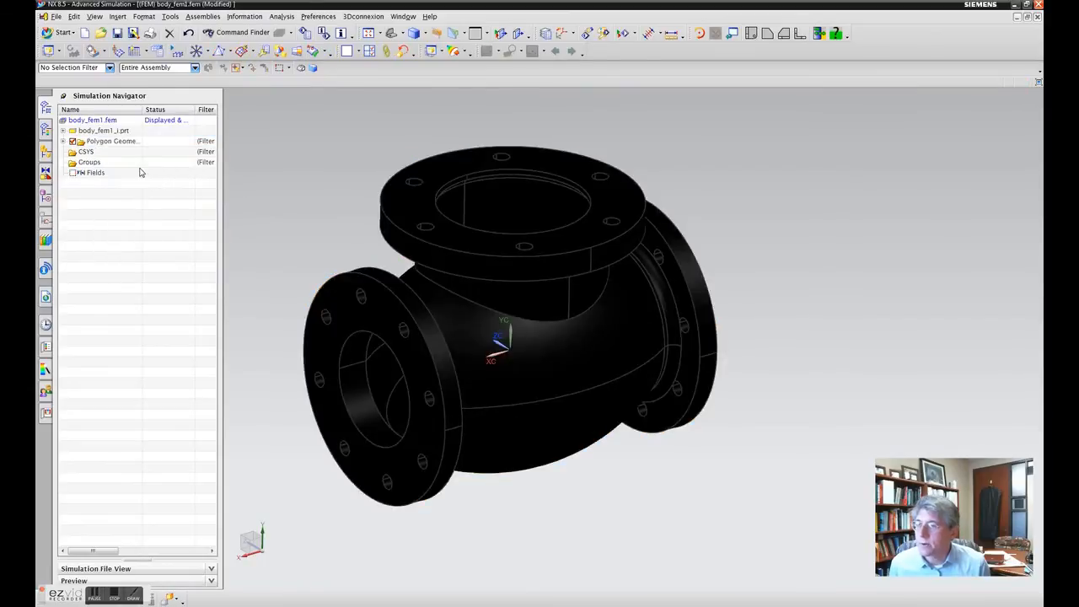
click(103, 132)
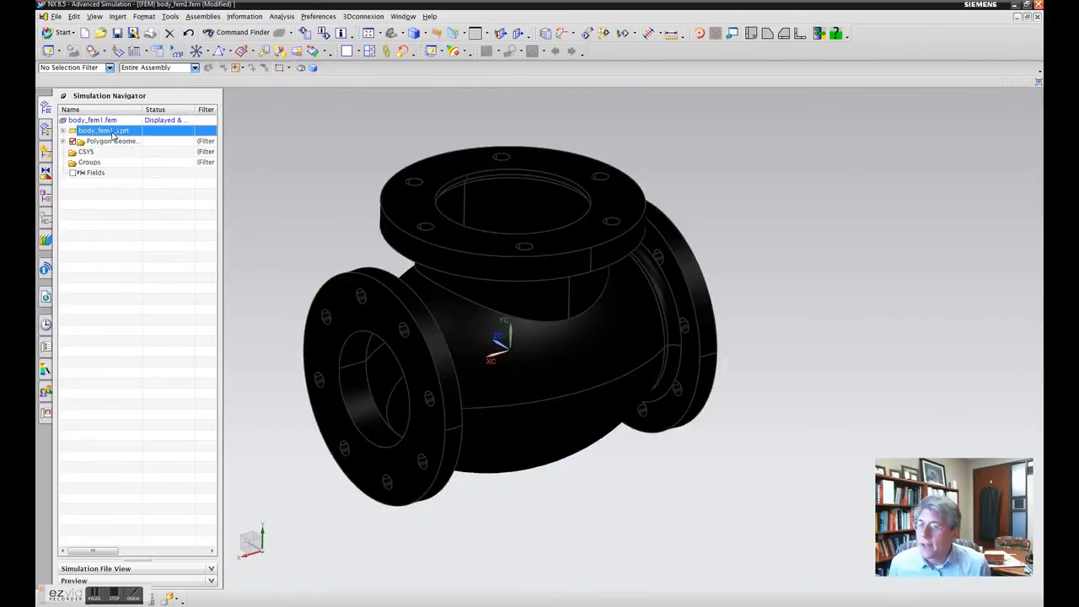
mouse_move(219, 50)
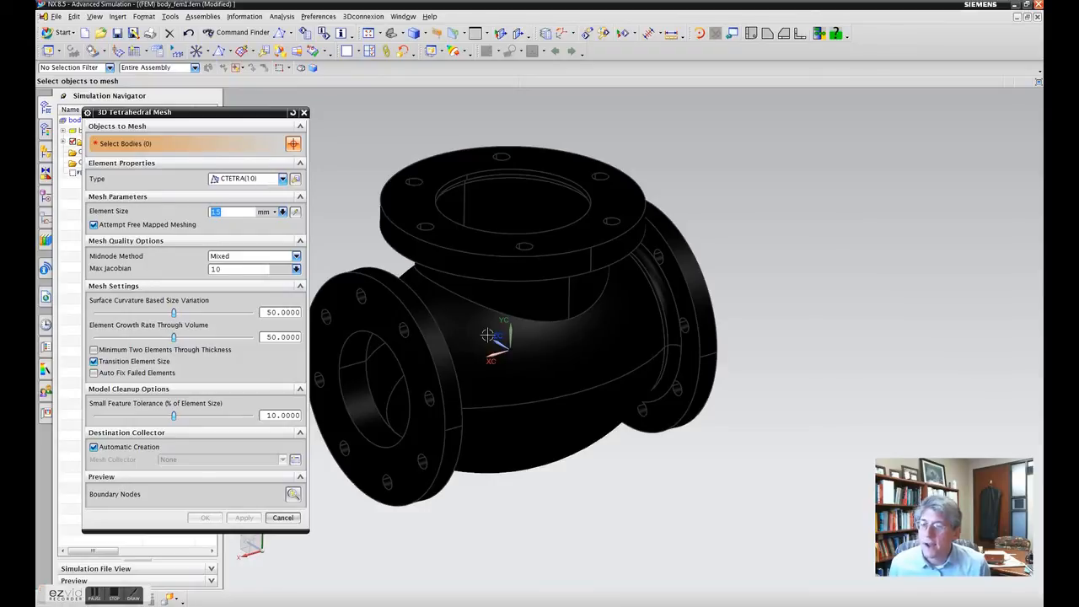
mouse_move(556, 329)
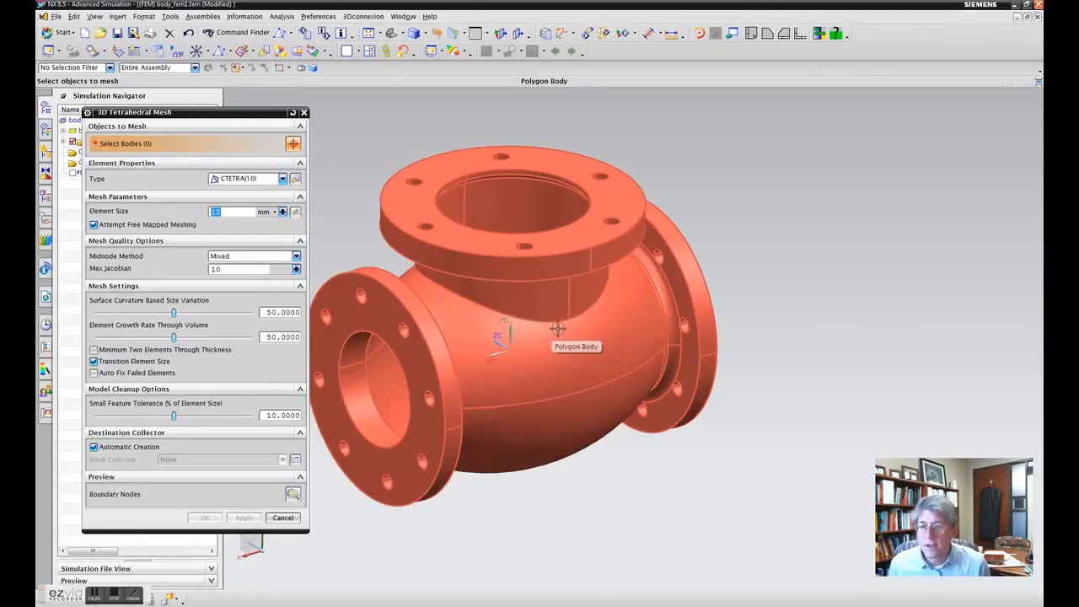
Select the valve polygon body and generate a 3D tetrahedral mesh with 15 mm element size
click(559, 327)
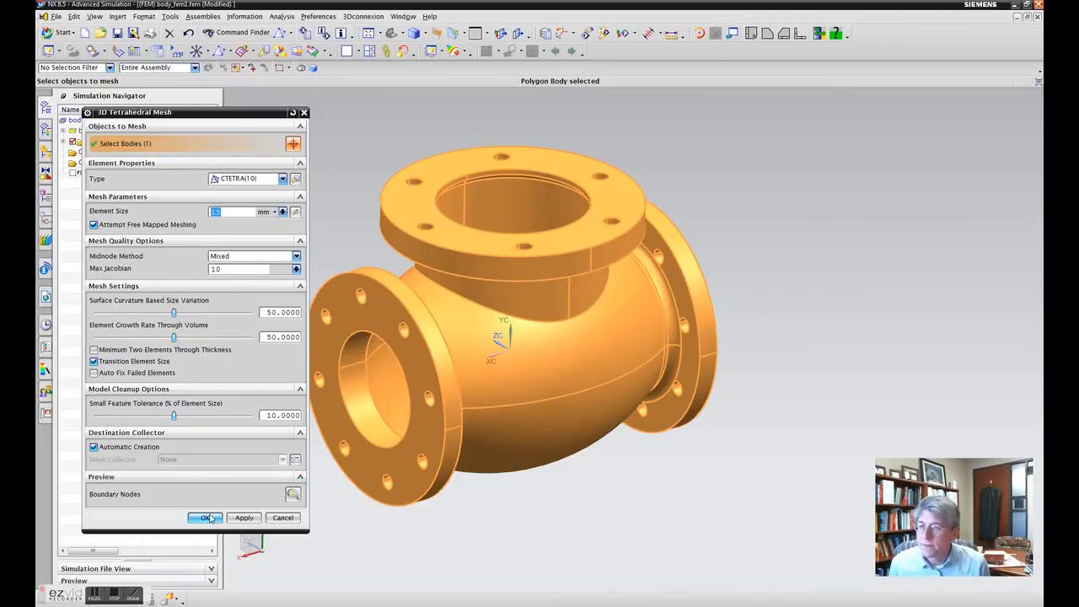
click(206, 518)
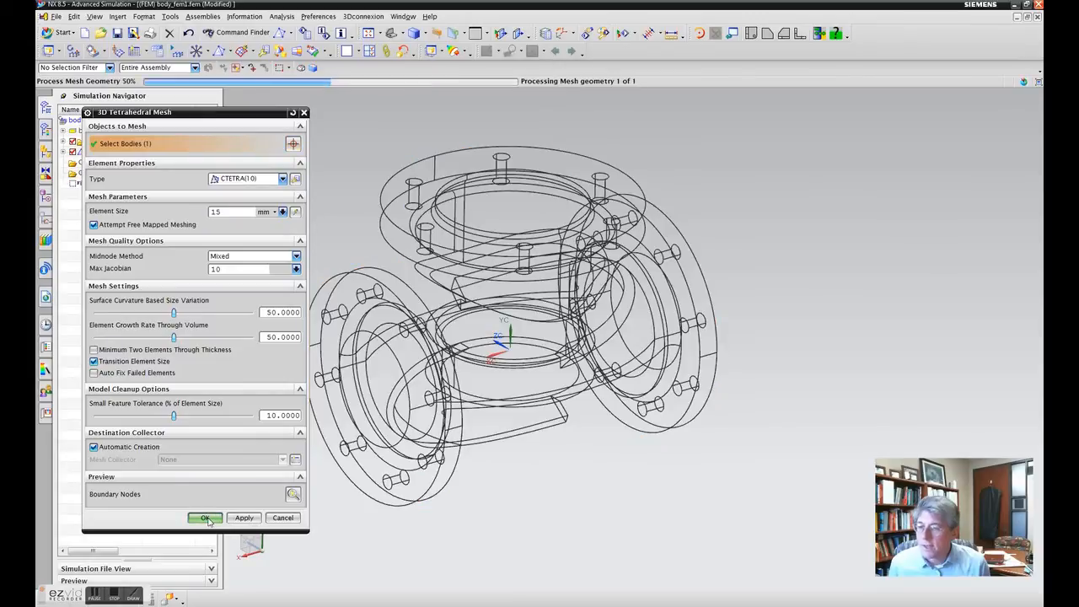
click(206, 518)
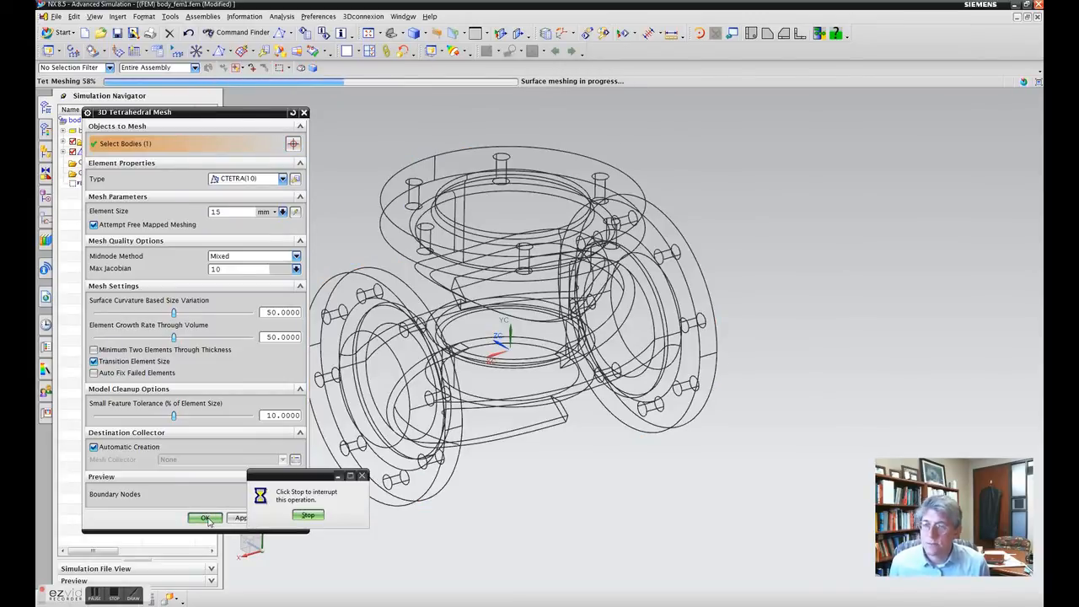
click(204, 517)
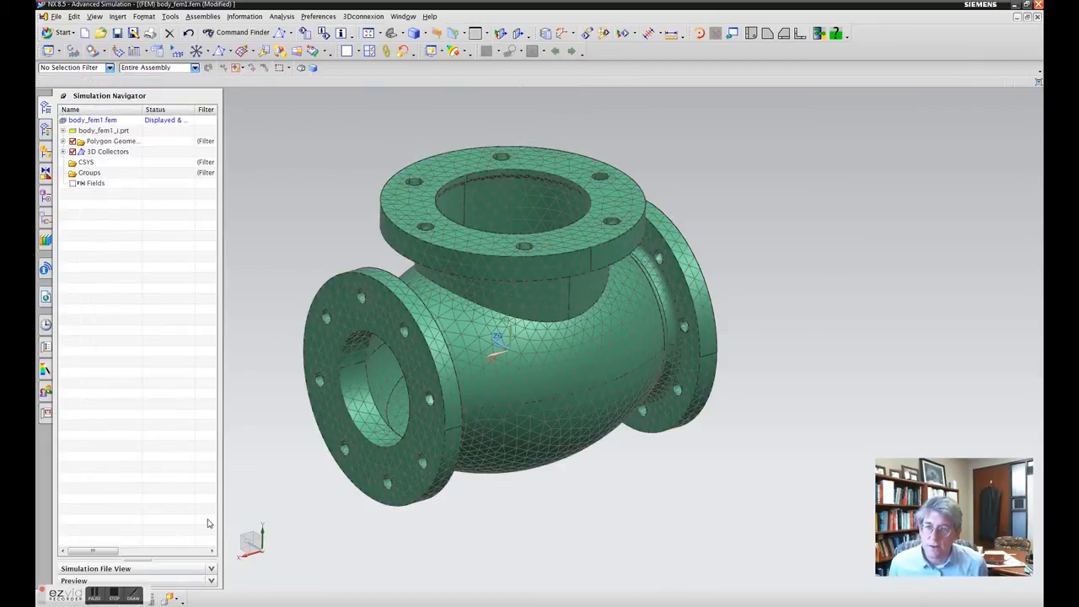